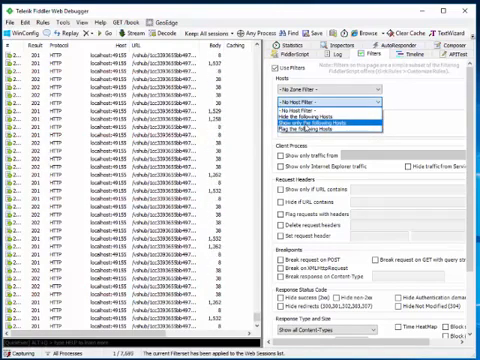
Restrict the host filter to show only download.newnext.me, then bring up the filterset actions list
left_click(320, 106)
type("download.newnext.me")
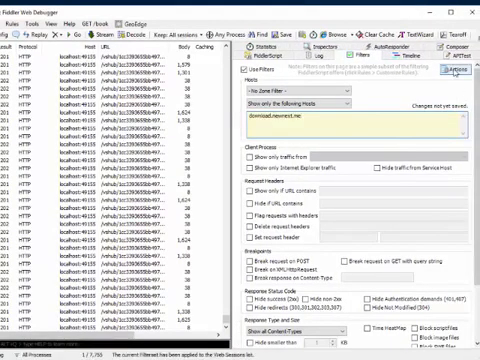
left_click(452, 68)
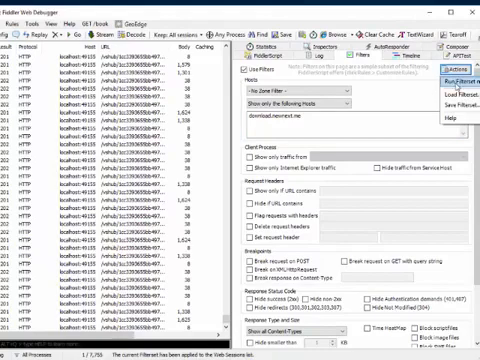